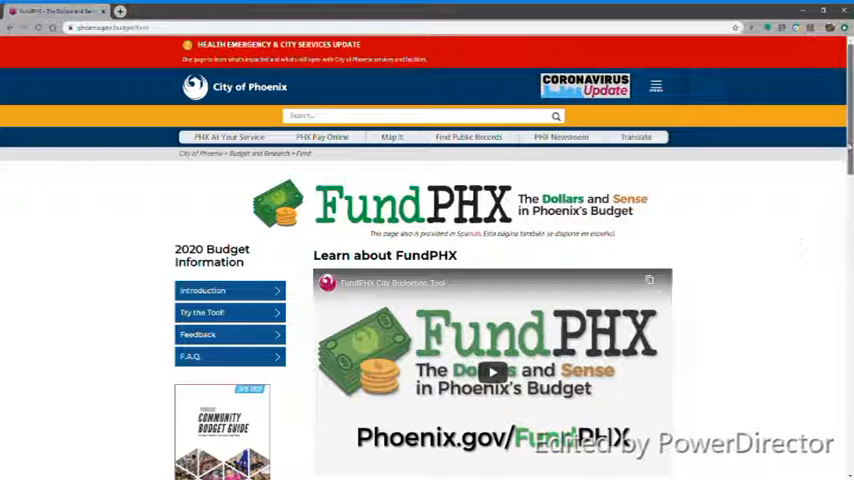
- Scroll the FundPHX page down to the 'Try the Tool!' budget preview
scroll(down, 3)
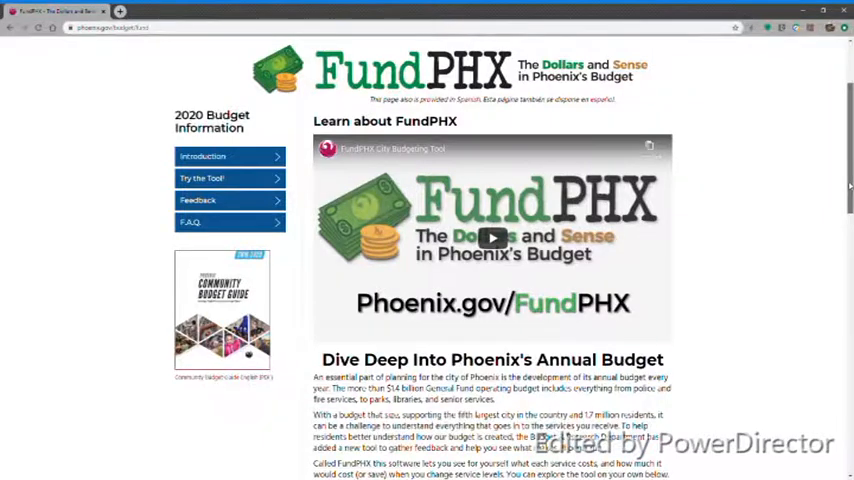
scroll(down, 3)
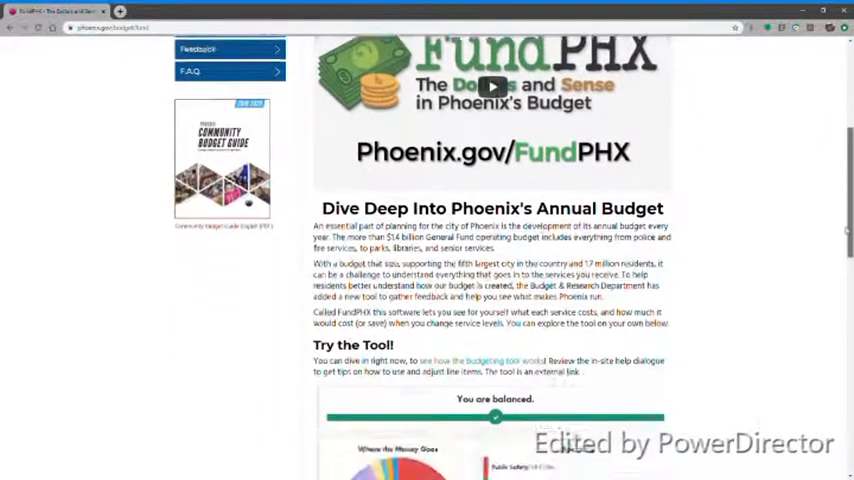
scroll(down, 3)
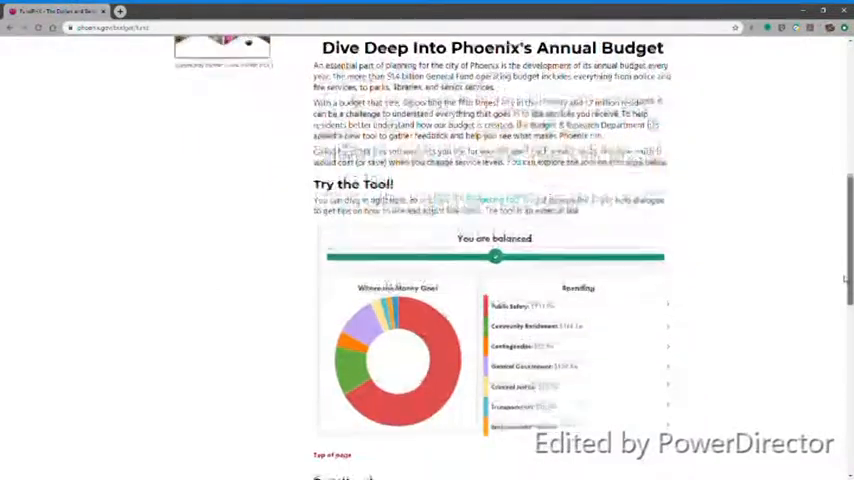
scroll(down, 3)
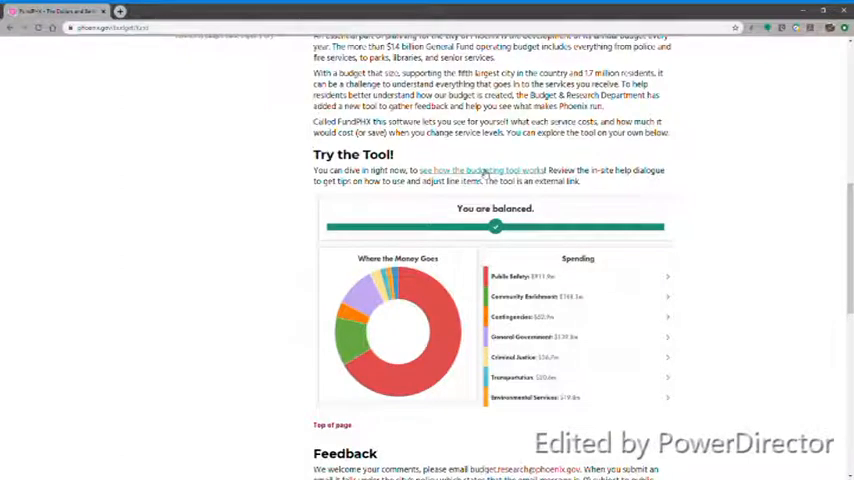
- Launch the budget tool and get started past the Welcome to Balancing Act dialog
click(478, 168)
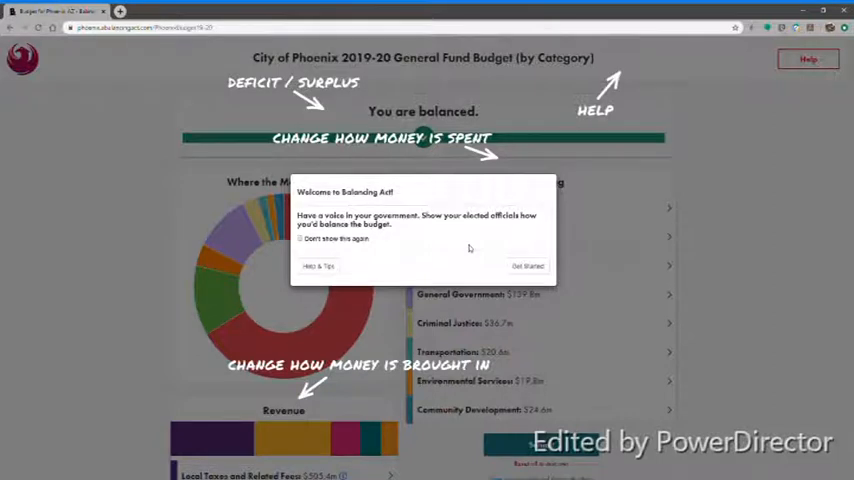
mouse_move(520, 244)
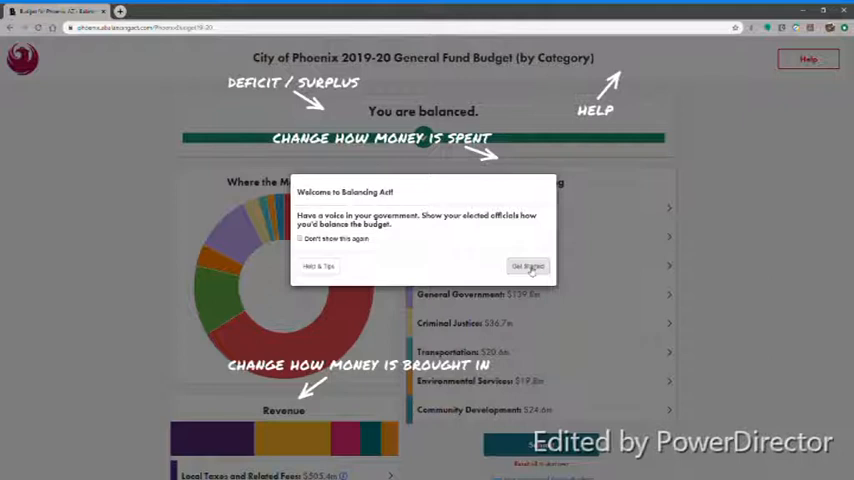
click(528, 266)
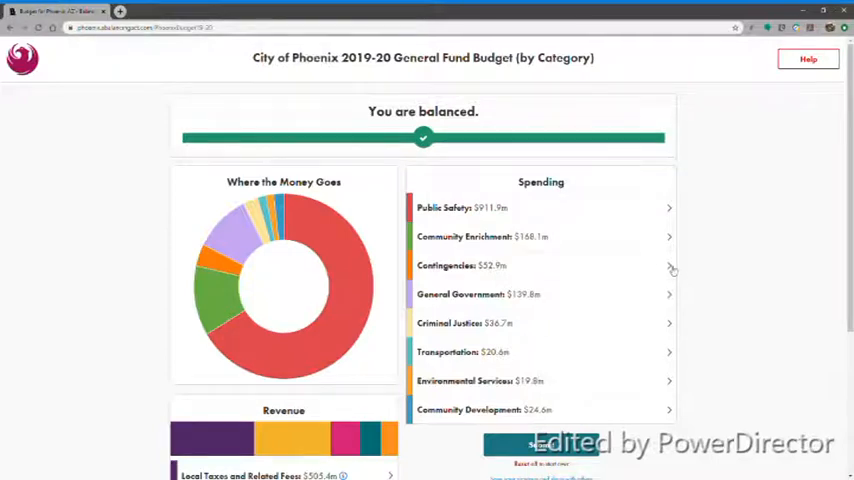
- Lower Contingencies spending to about $51.9m so the banner reads 'You have a surplus'
scroll(down, 3)
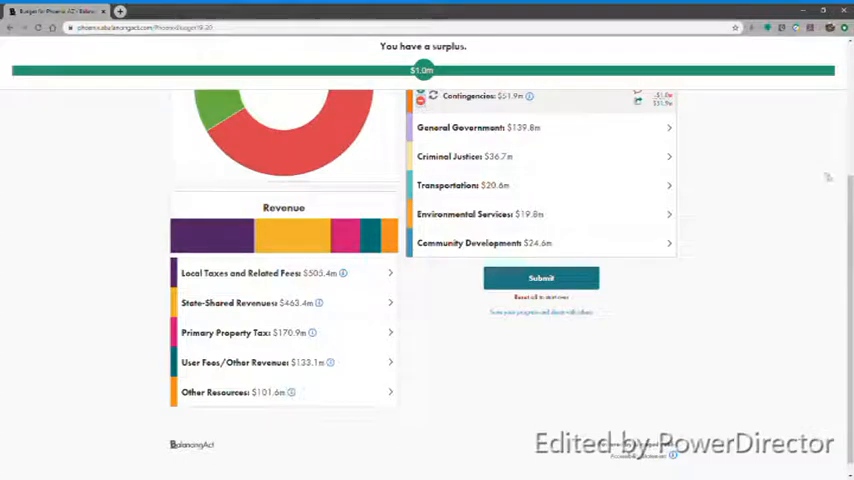
scroll(up, 3)
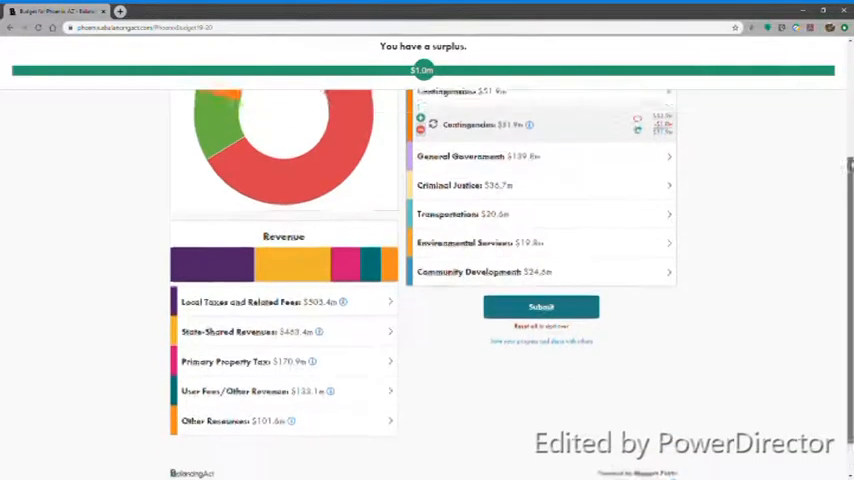
scroll(up, 3)
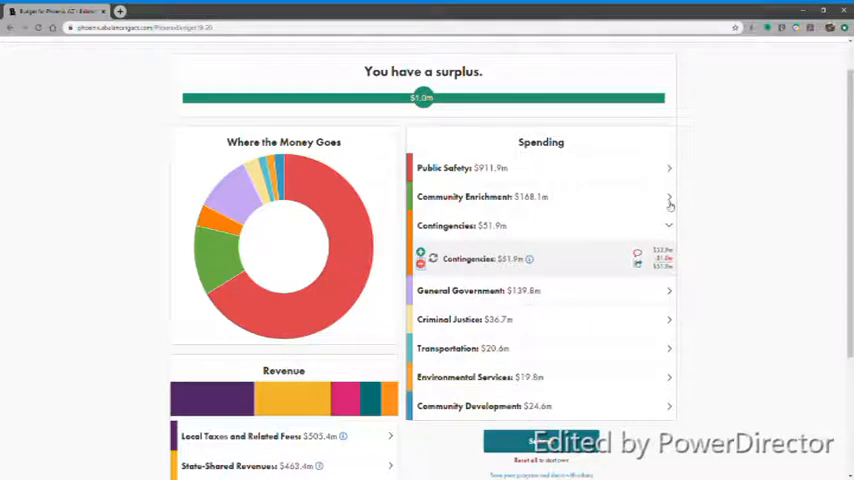
- Raise Parks and Recreation under Community Enrichment to about $169.1m until 'You are balanced'
scroll(down, 3)
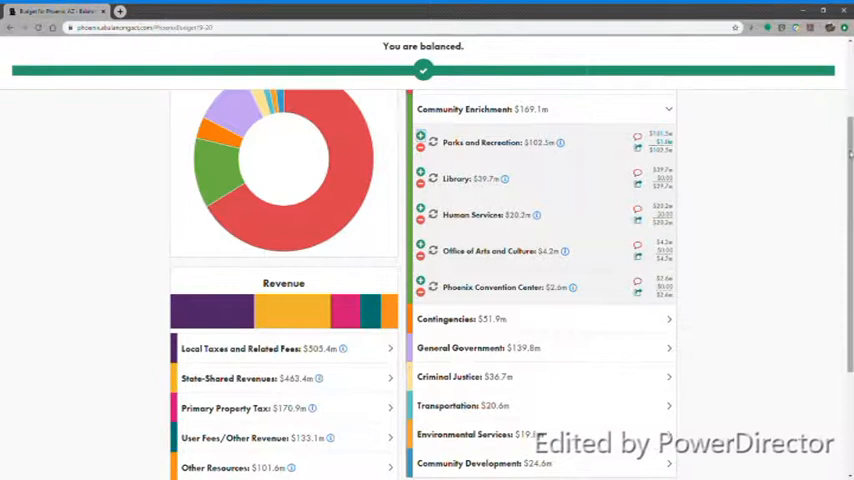
scroll(down, 3)
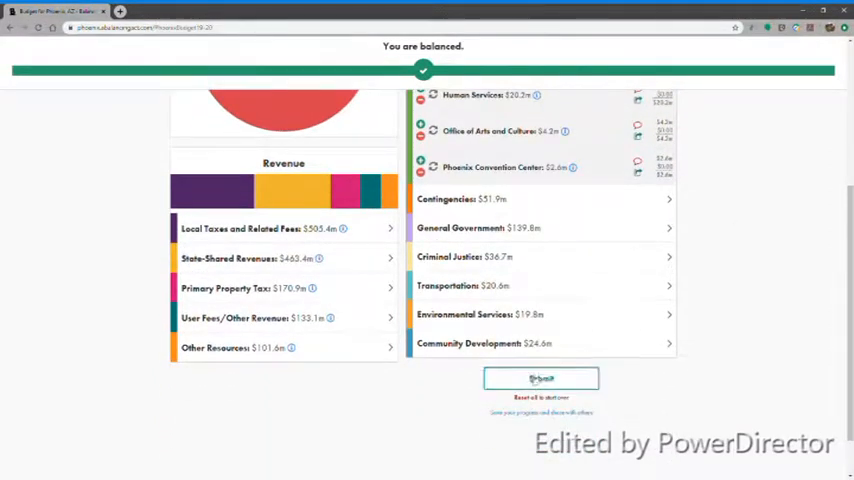
- Submit the balanced budget, reaching the Additional Information form with required fields flagged
click(540, 378)
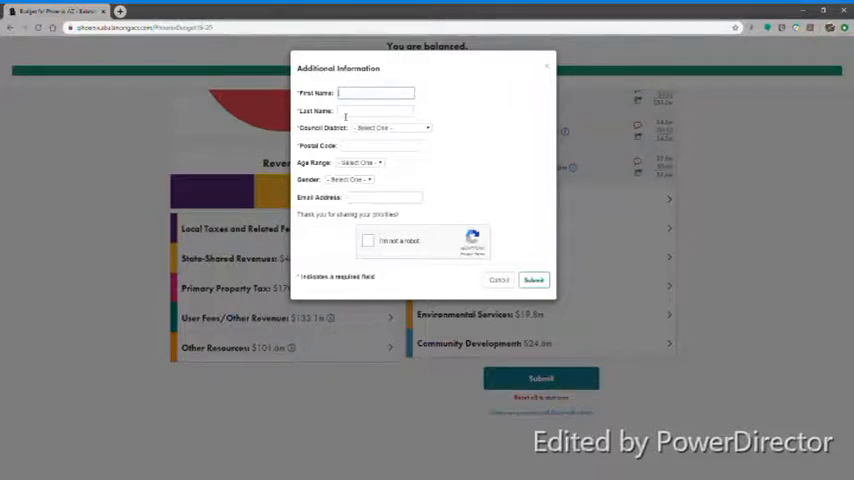
click(534, 280)
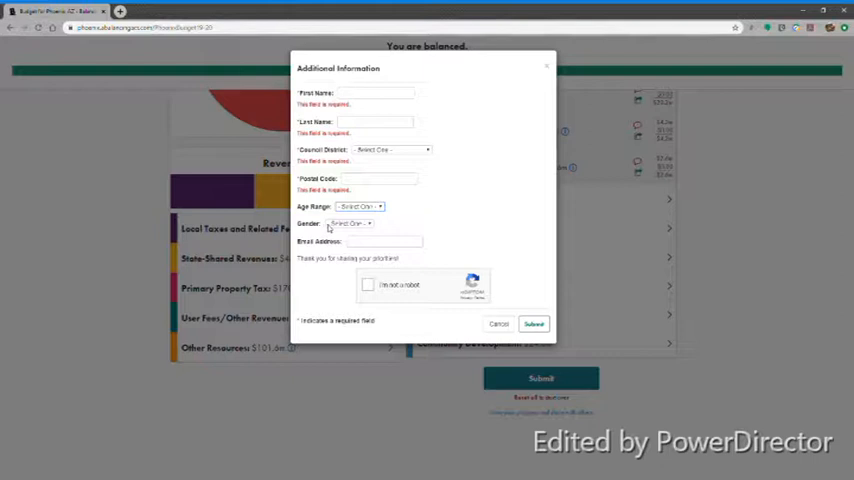
mouse_move(446, 216)
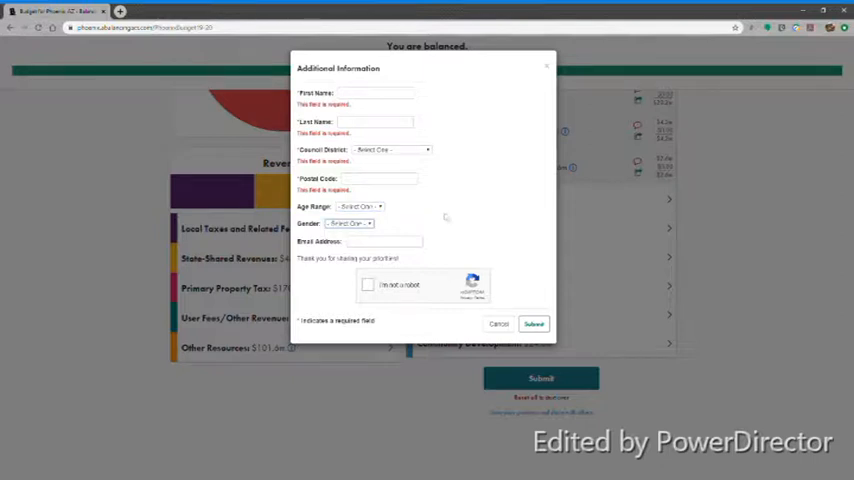
- Tick the 'I'm not a robot' reCAPTCHA to pass human verification
click(384, 240)
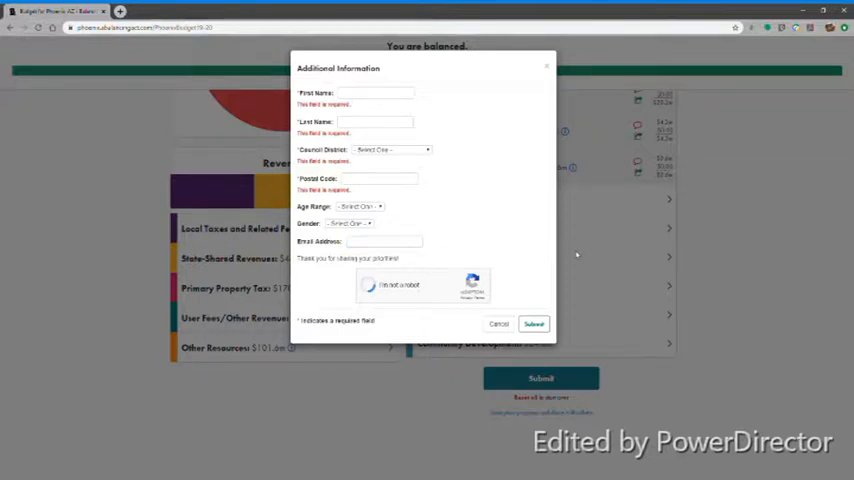
click(370, 284)
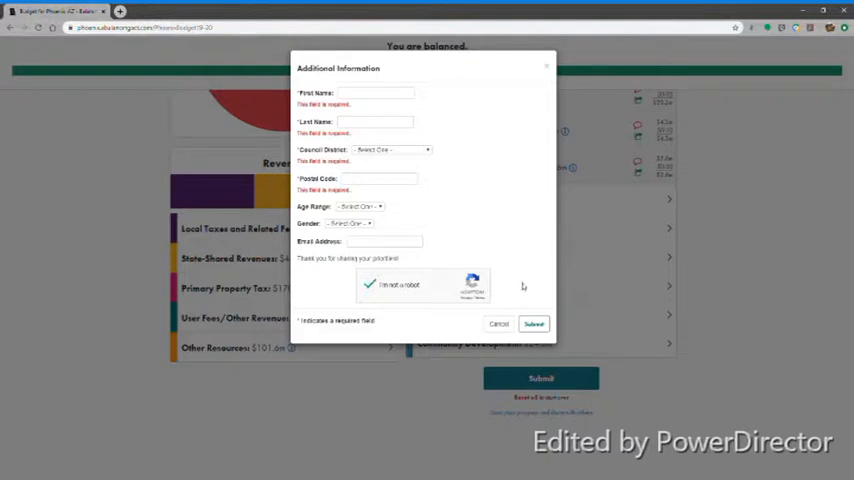
mouse_move(532, 308)
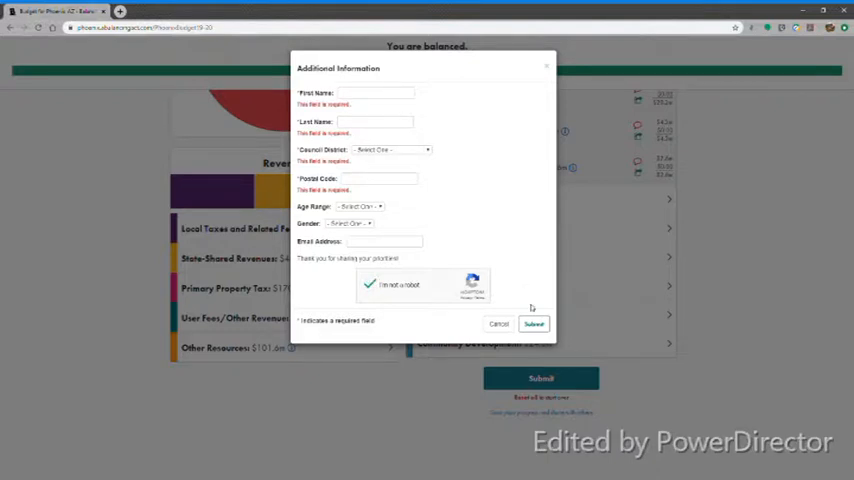